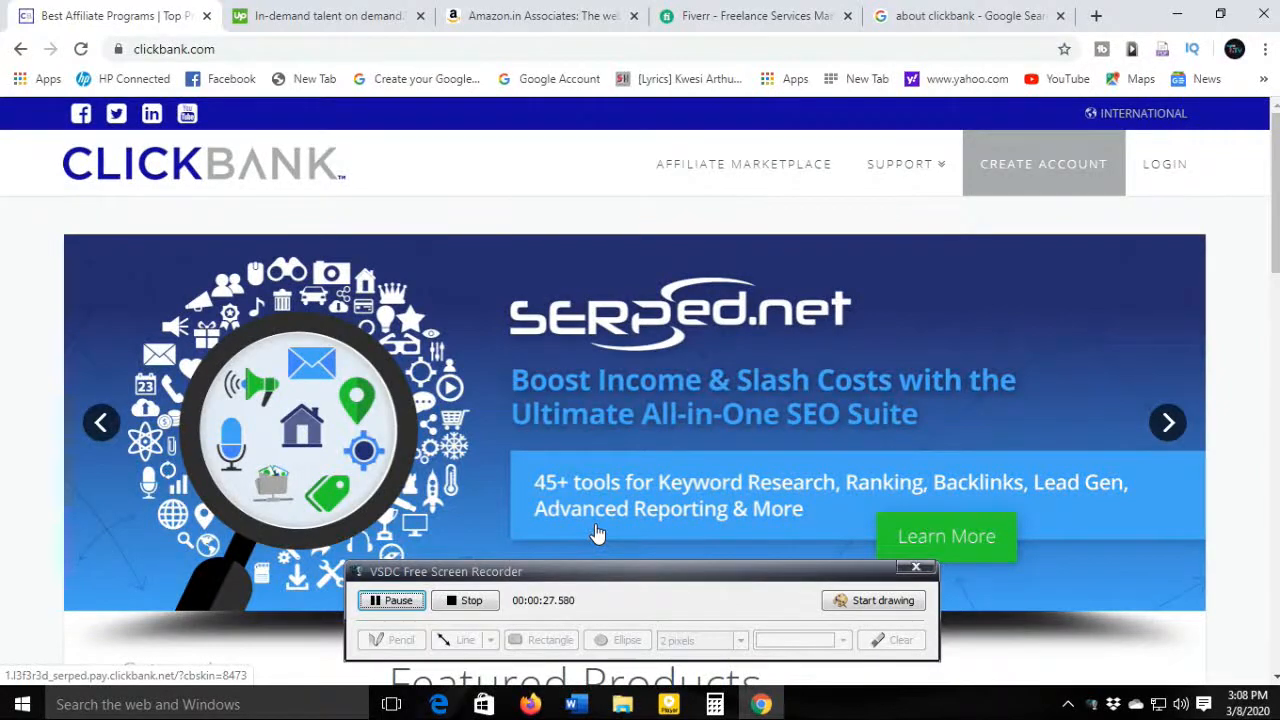
pyautogui.moveTo(624, 576)
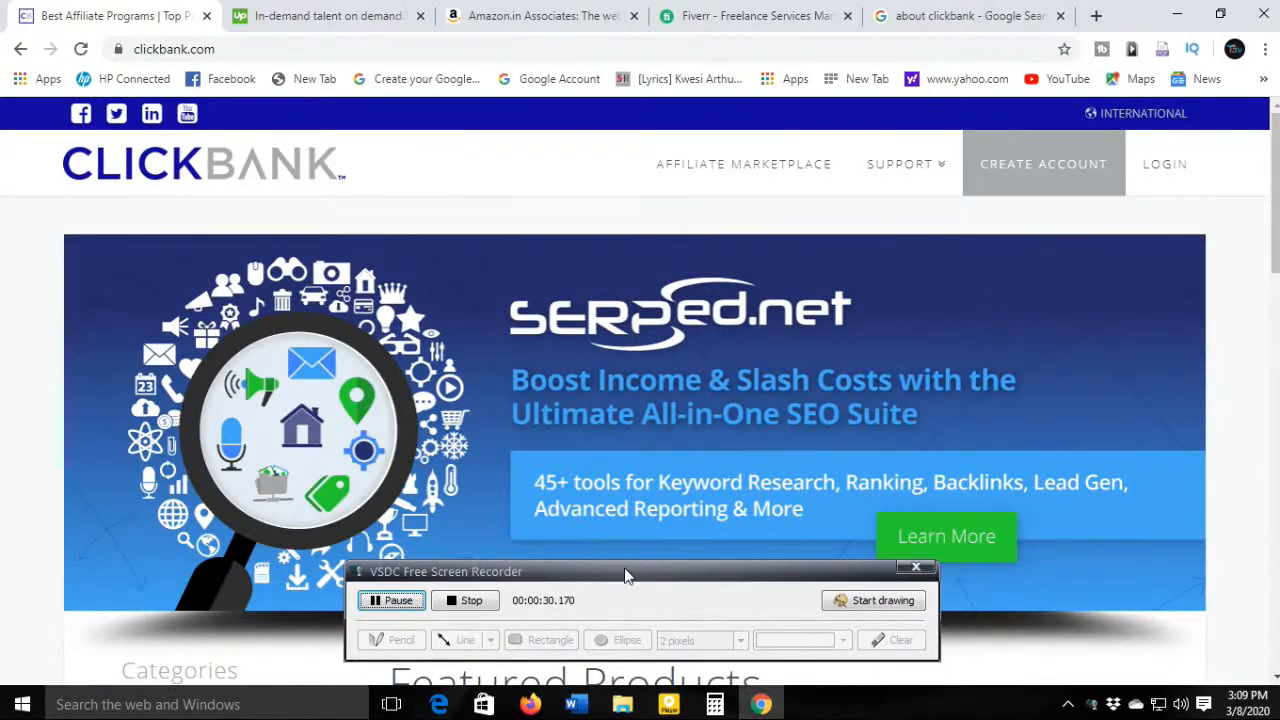
pyautogui.scroll(-3)
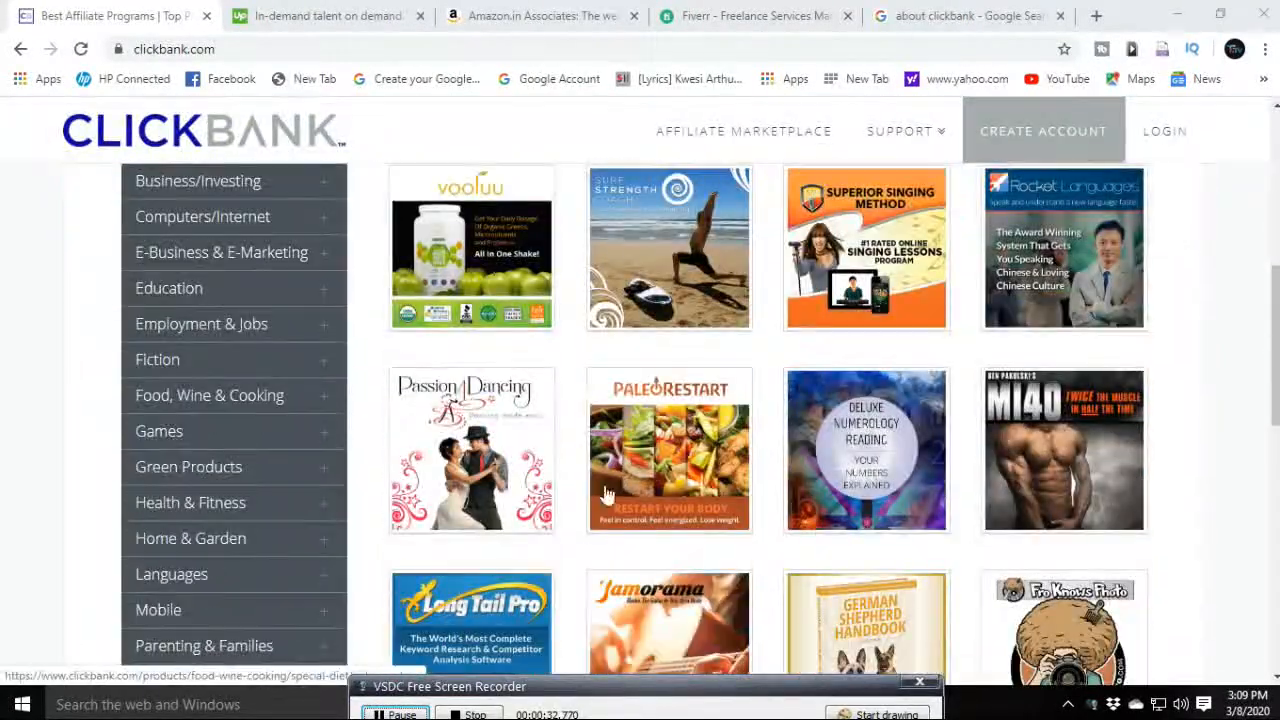
pyautogui.scroll(3)
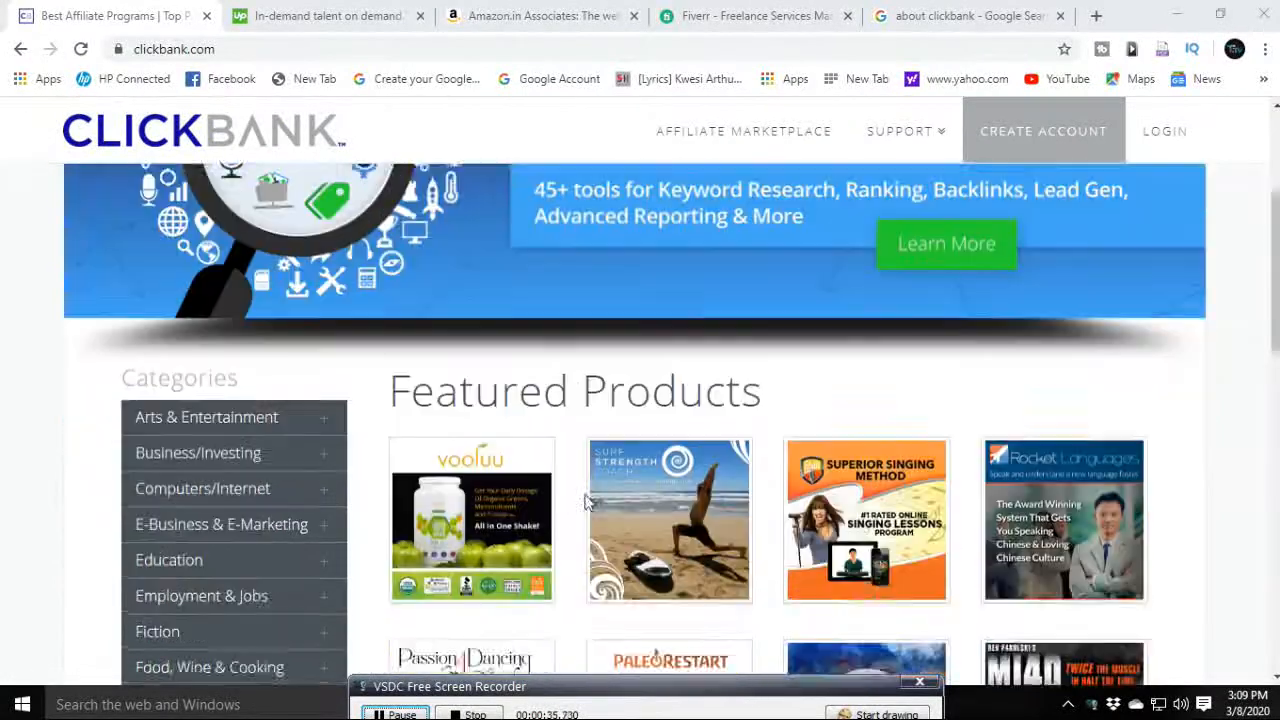
pyautogui.scroll(-3)
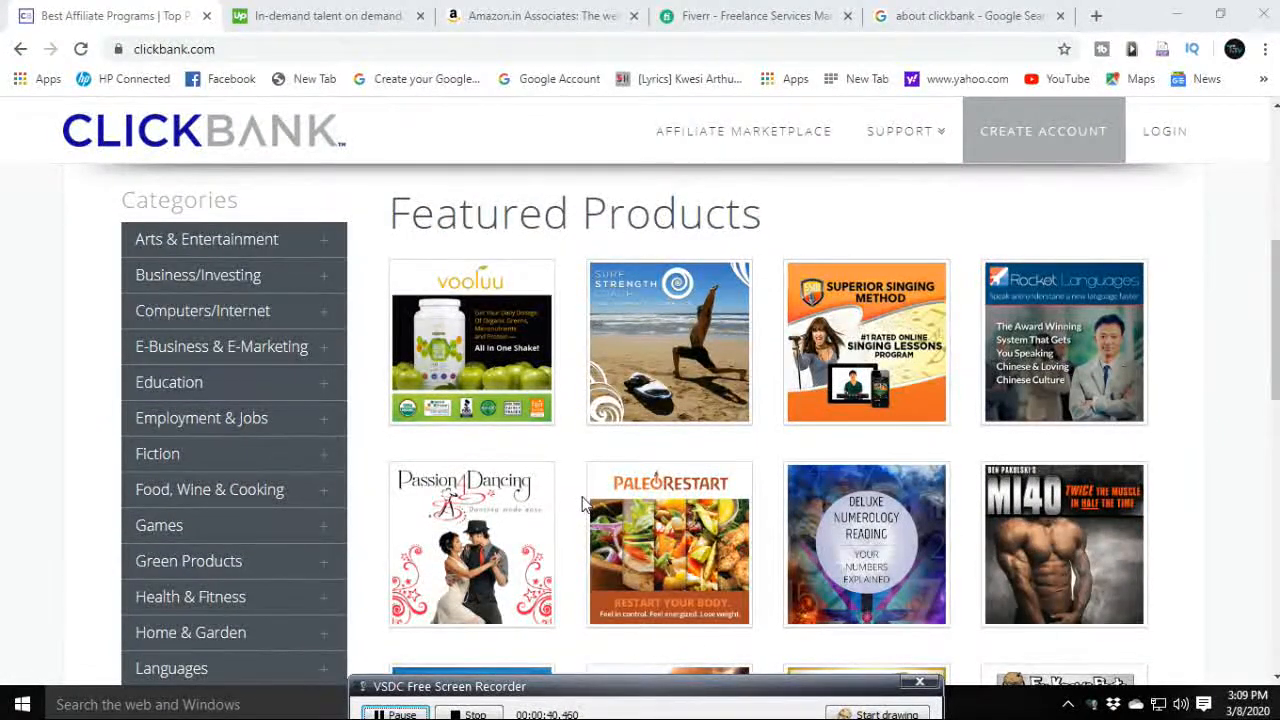
pyautogui.scroll(-3)
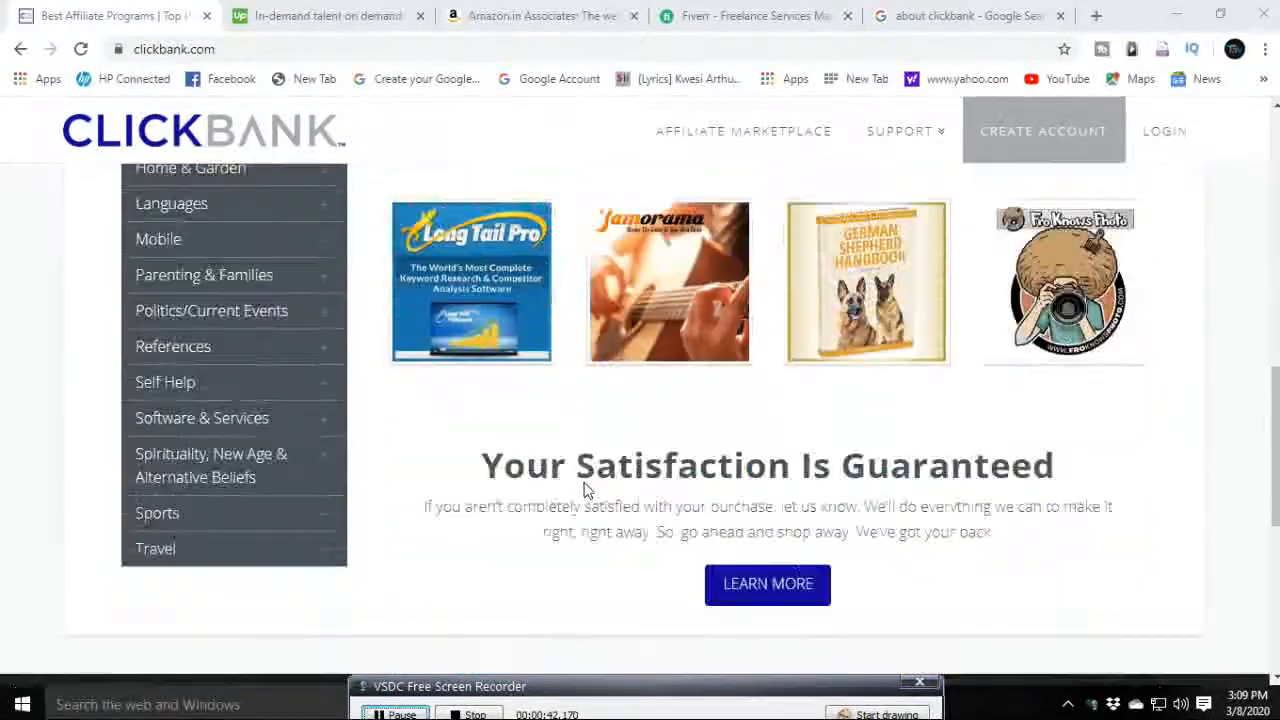
pyautogui.scroll(-3)
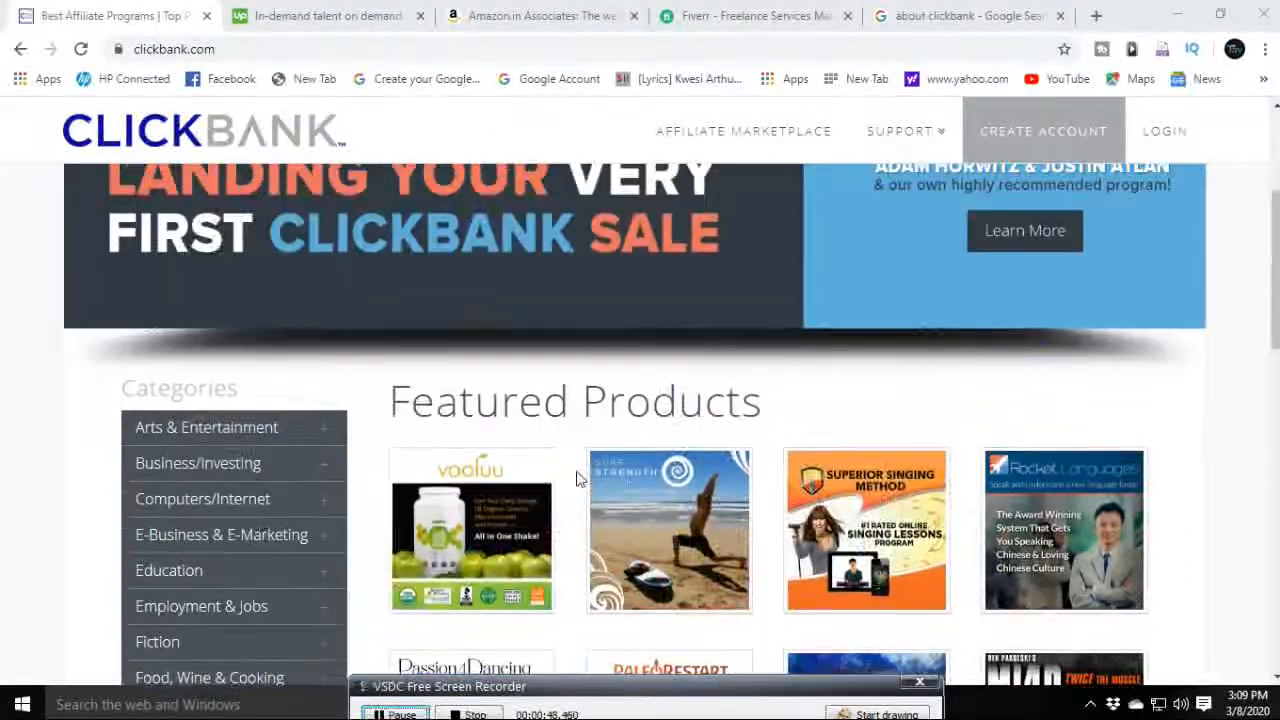
pyautogui.scroll(-3)
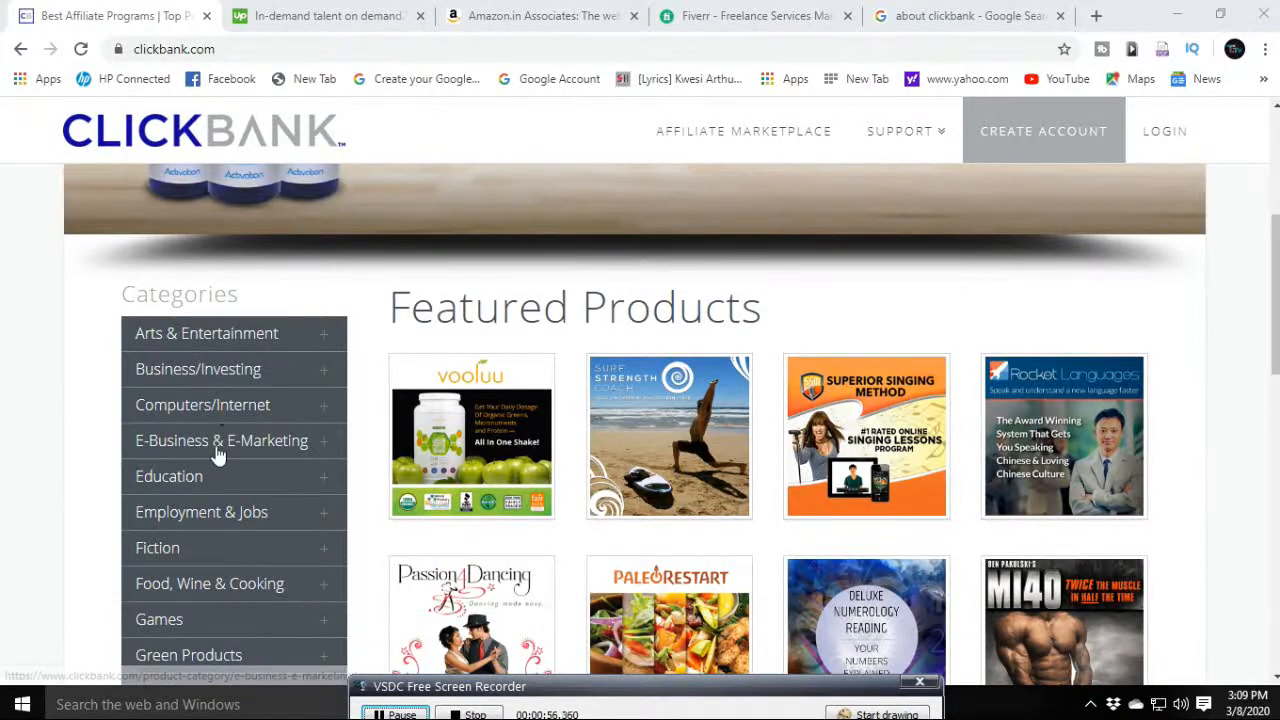
pyautogui.scroll(-3)
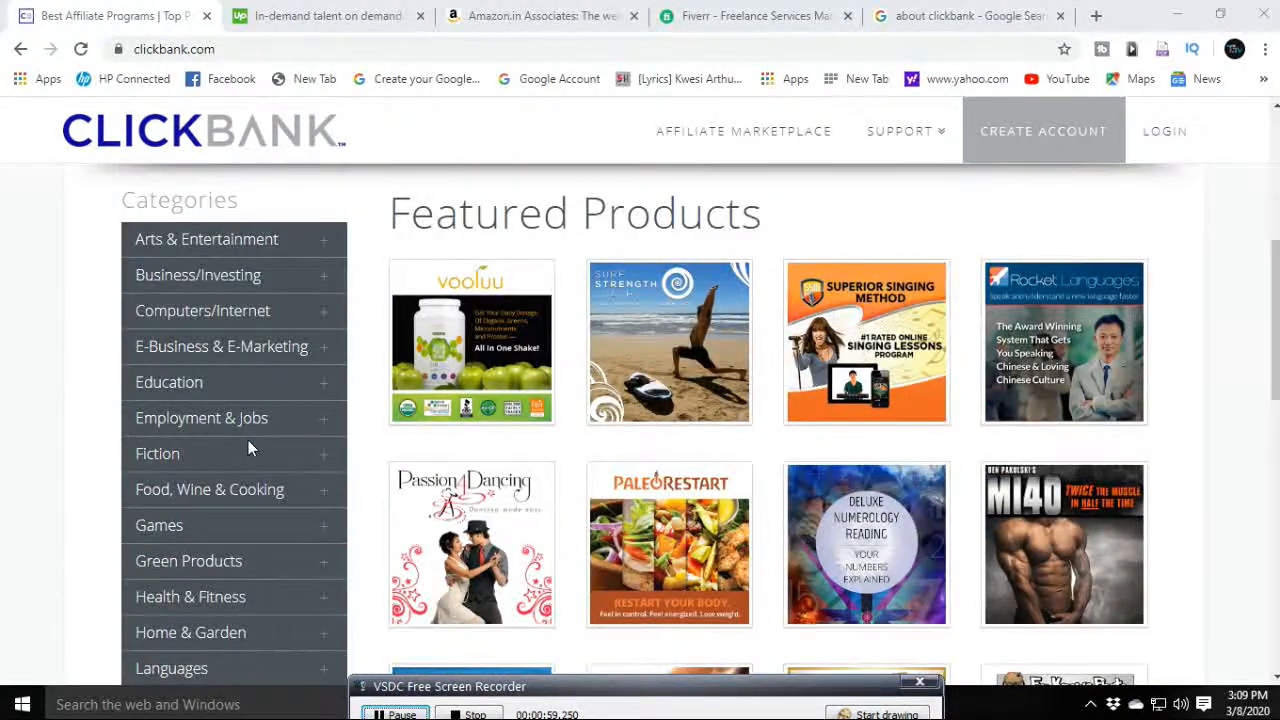
pyautogui.moveTo(190, 360)
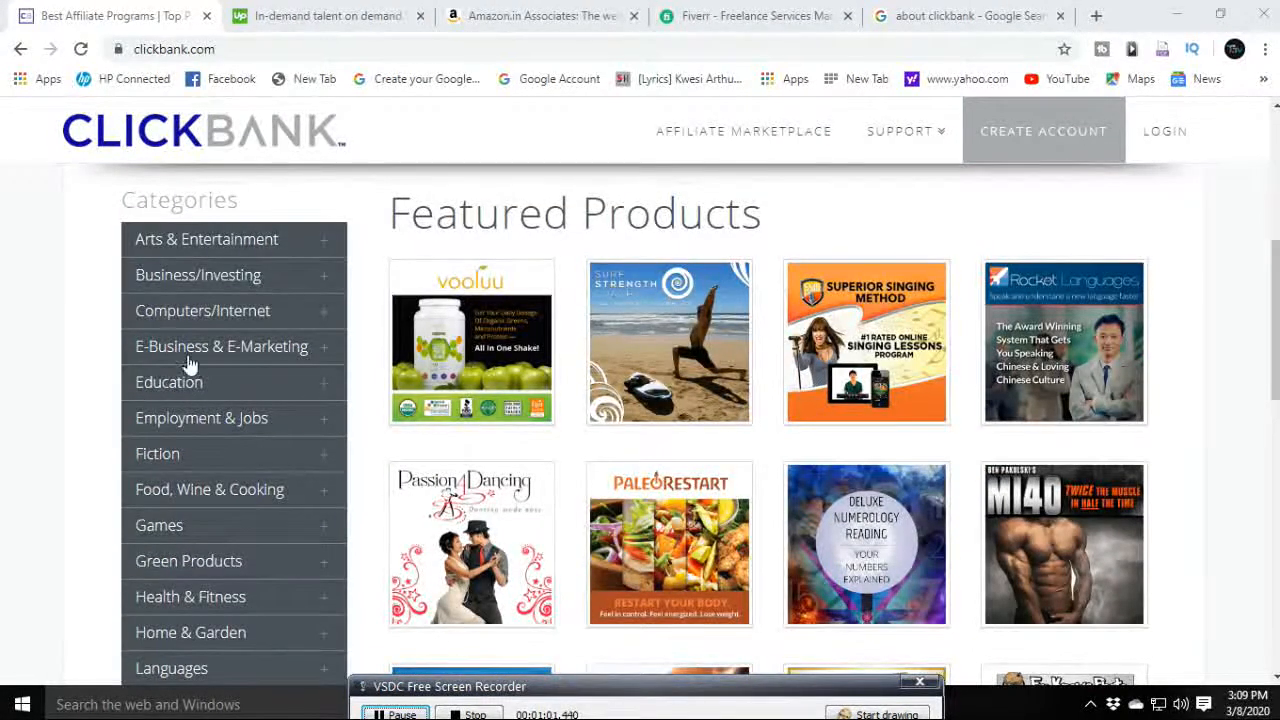
pyautogui.scroll(-3)
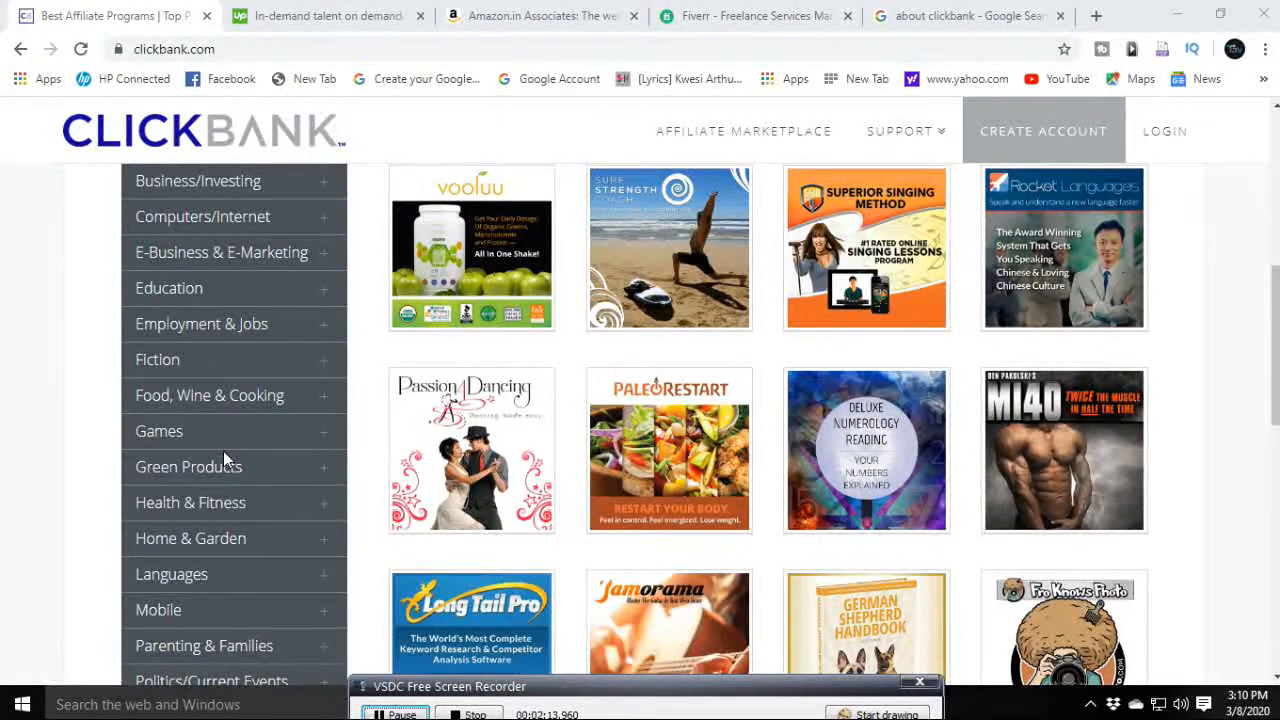
pyautogui.scroll(-3)
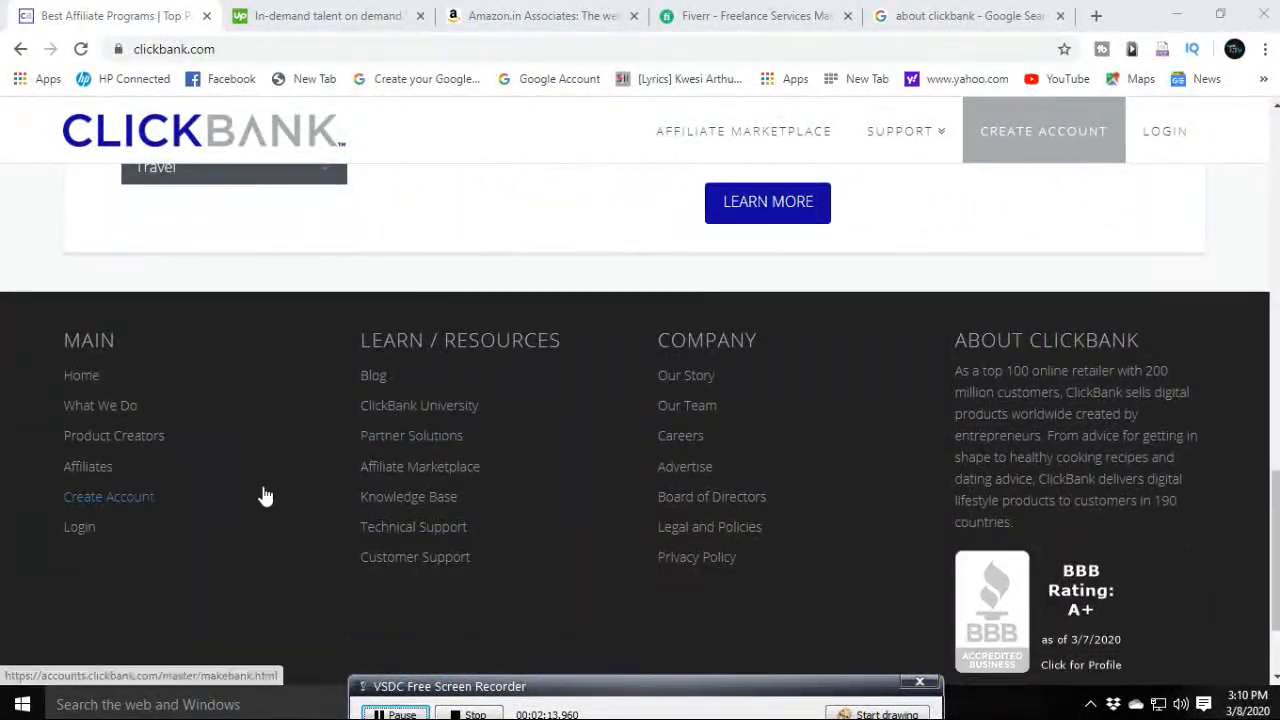
pyautogui.scroll(3)
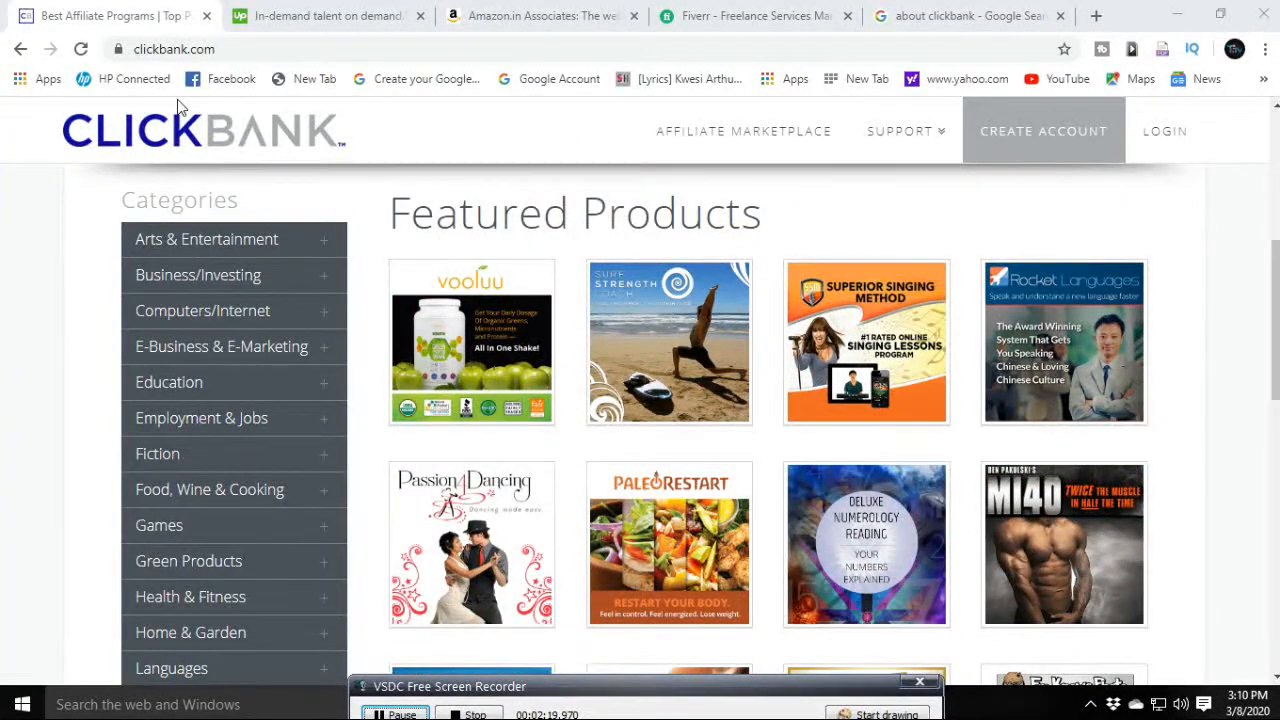
pyautogui.moveTo(872, 178)
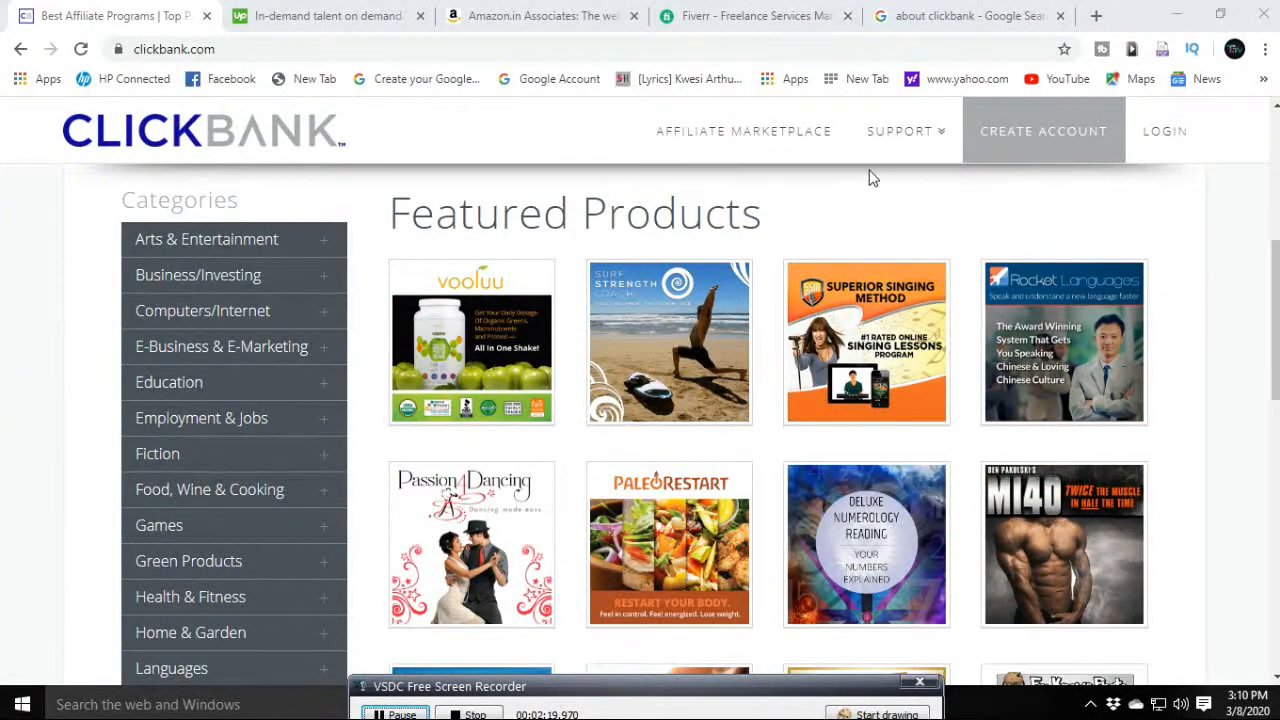
pyautogui.moveTo(962, 248)
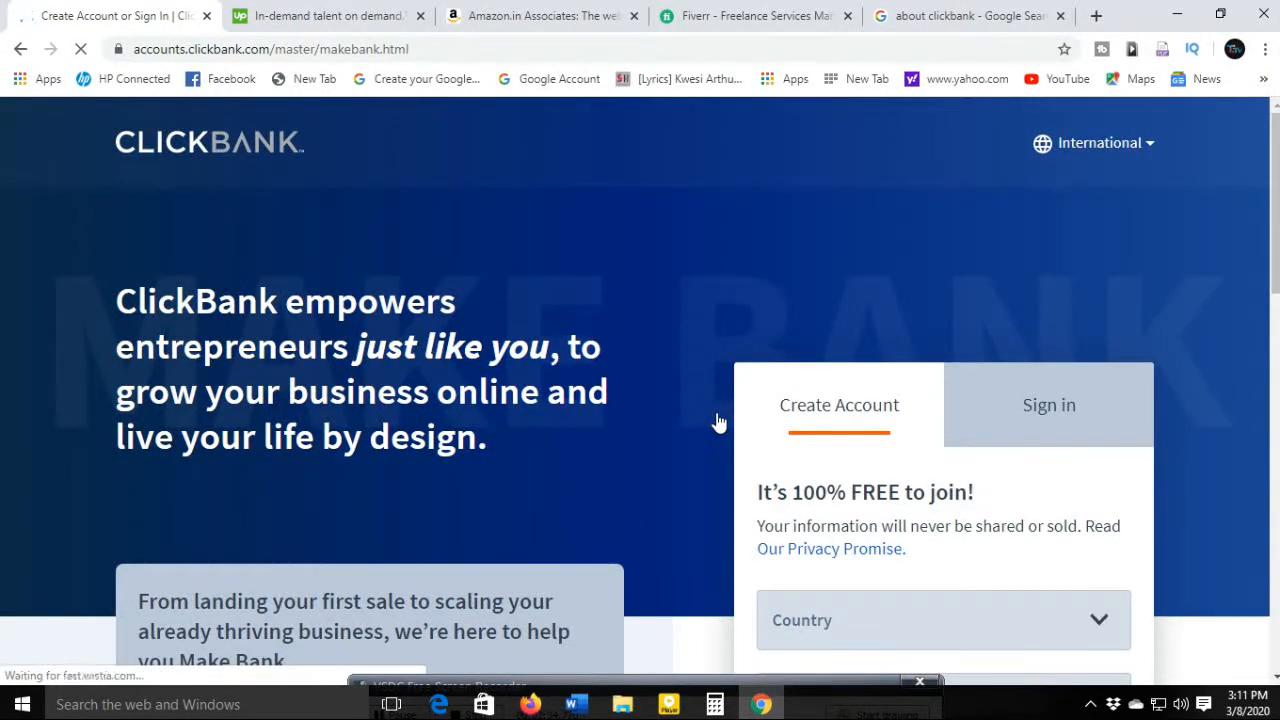
pyautogui.scroll(-3)
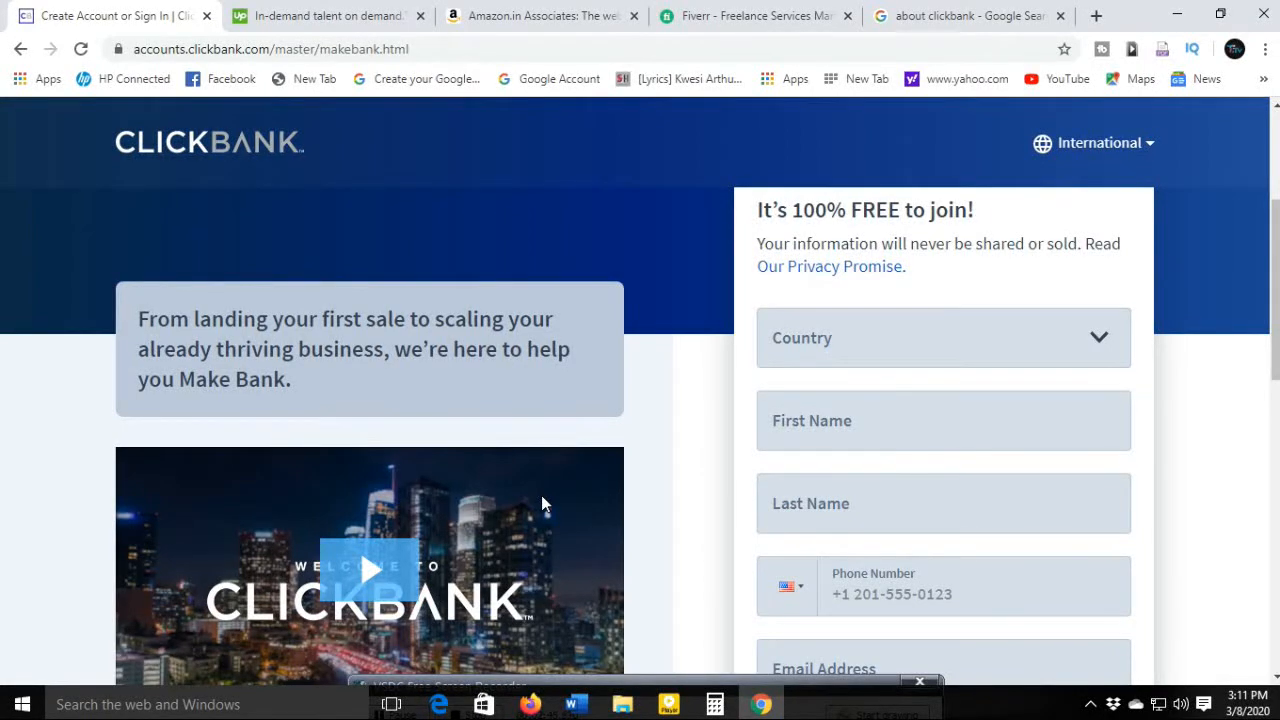
pyautogui.moveTo(558, 548)
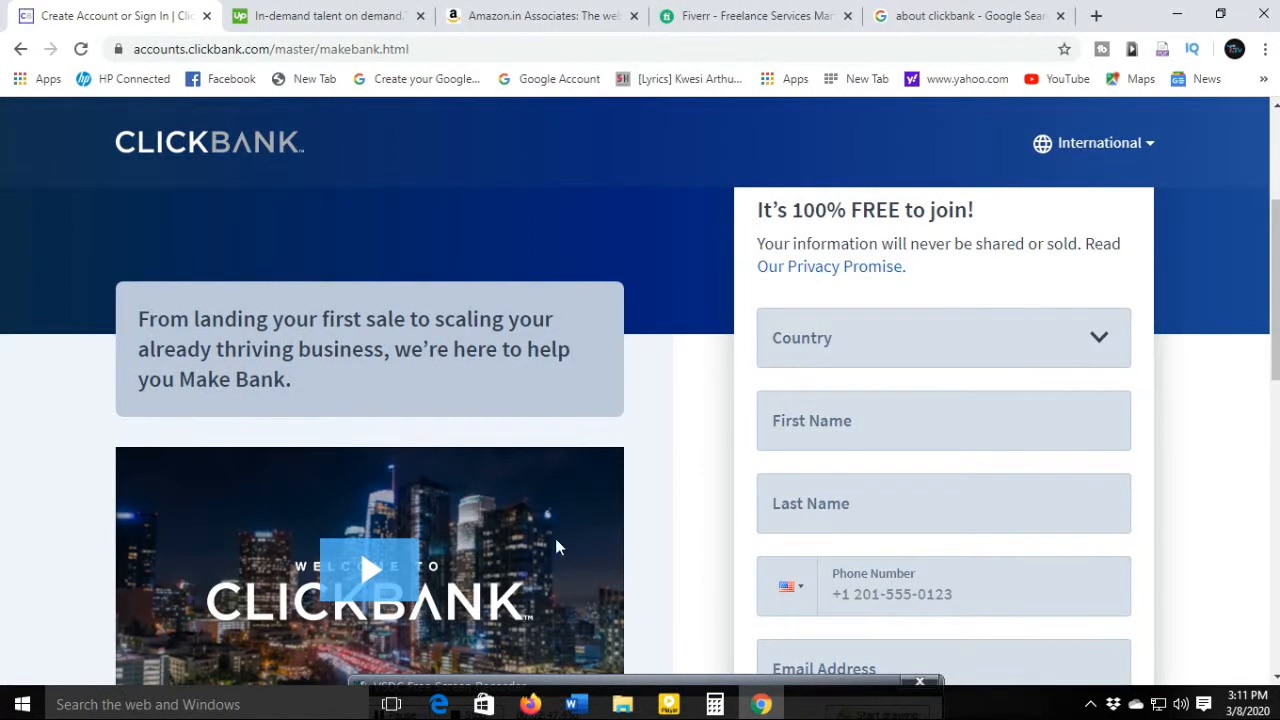
pyautogui.scroll(-3)
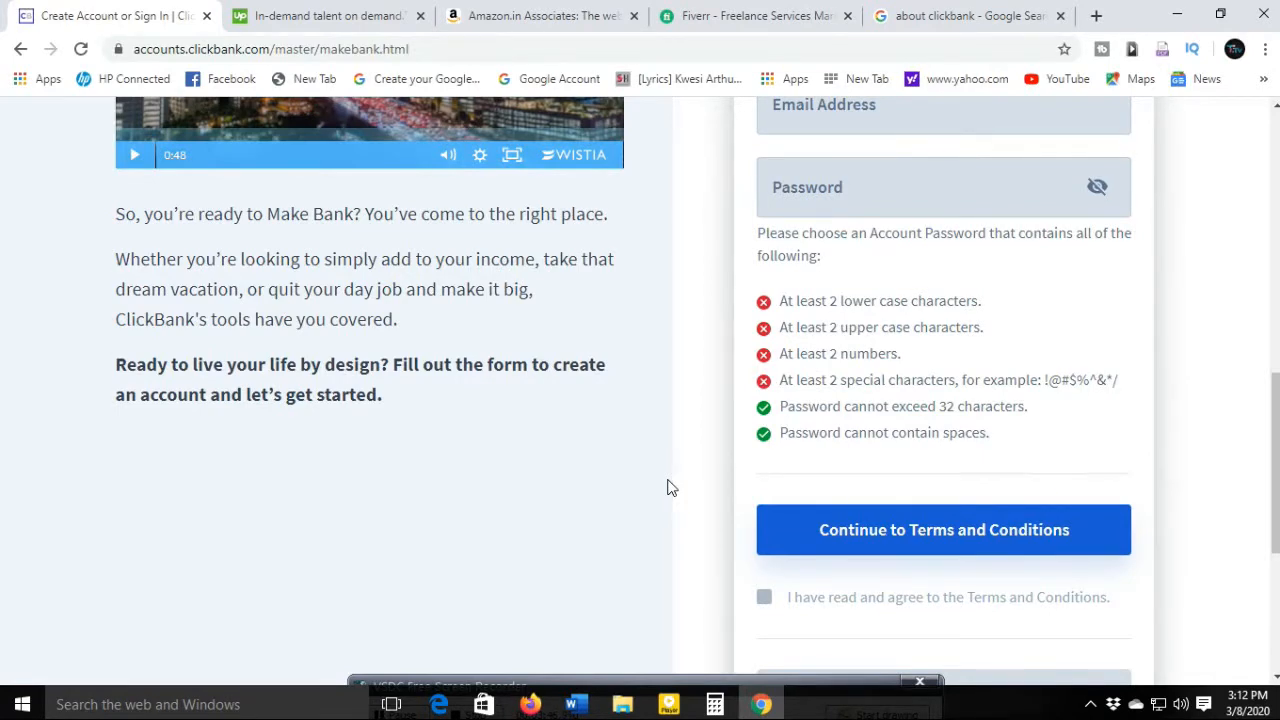
pyautogui.moveTo(688, 588)
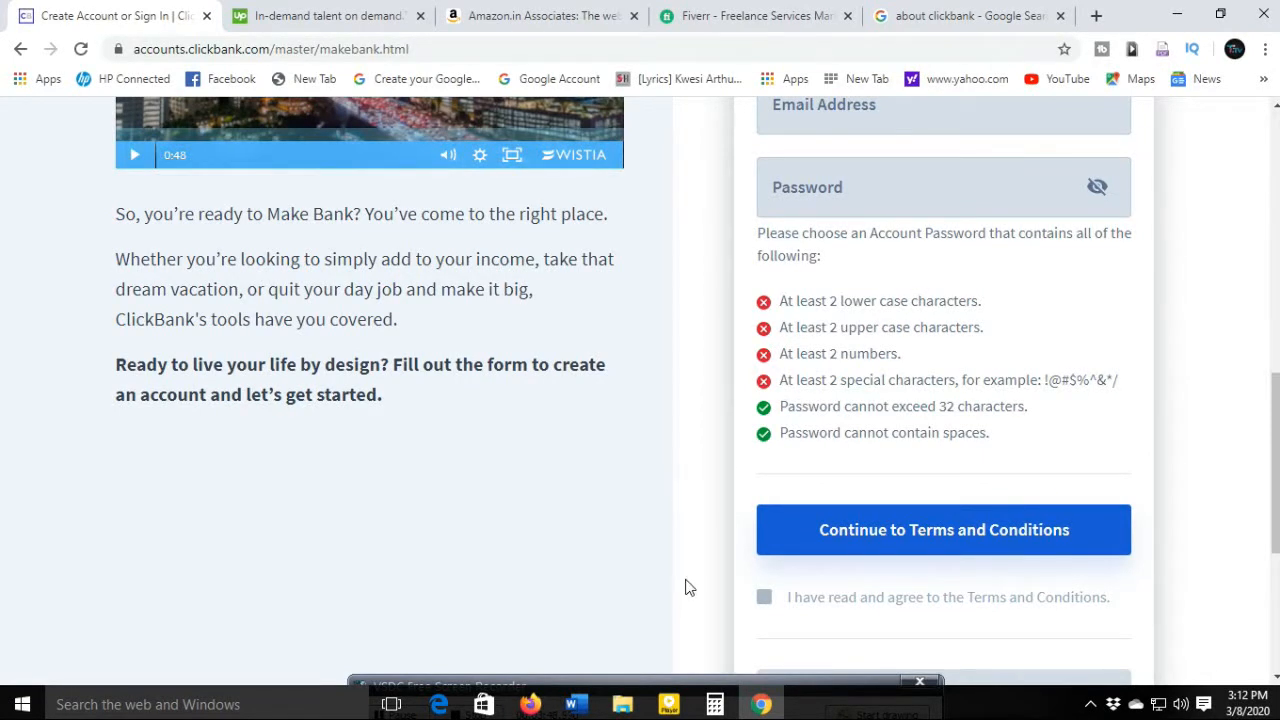